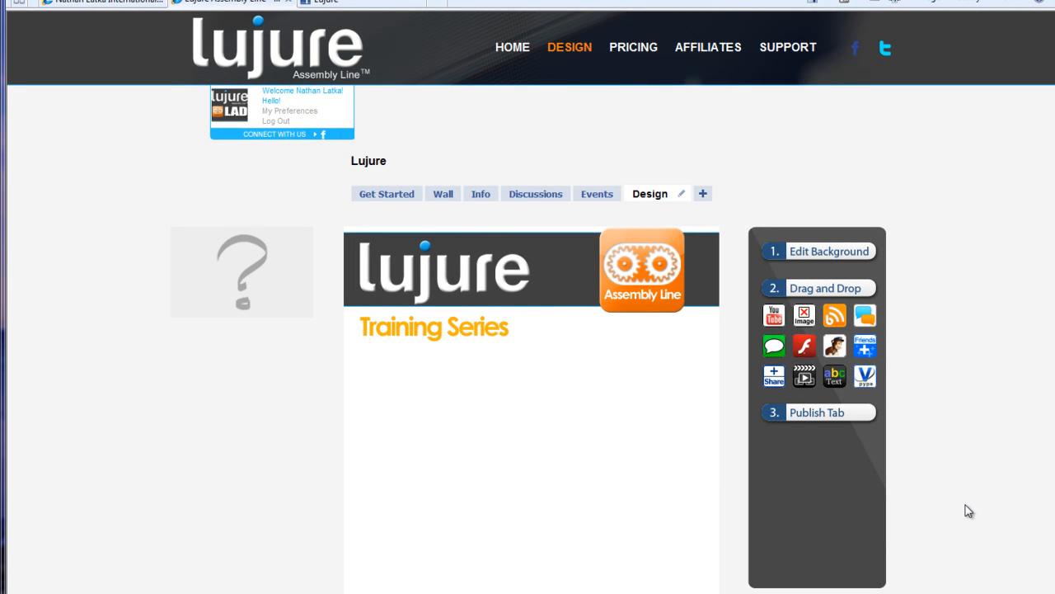
mouse_move(773, 376)
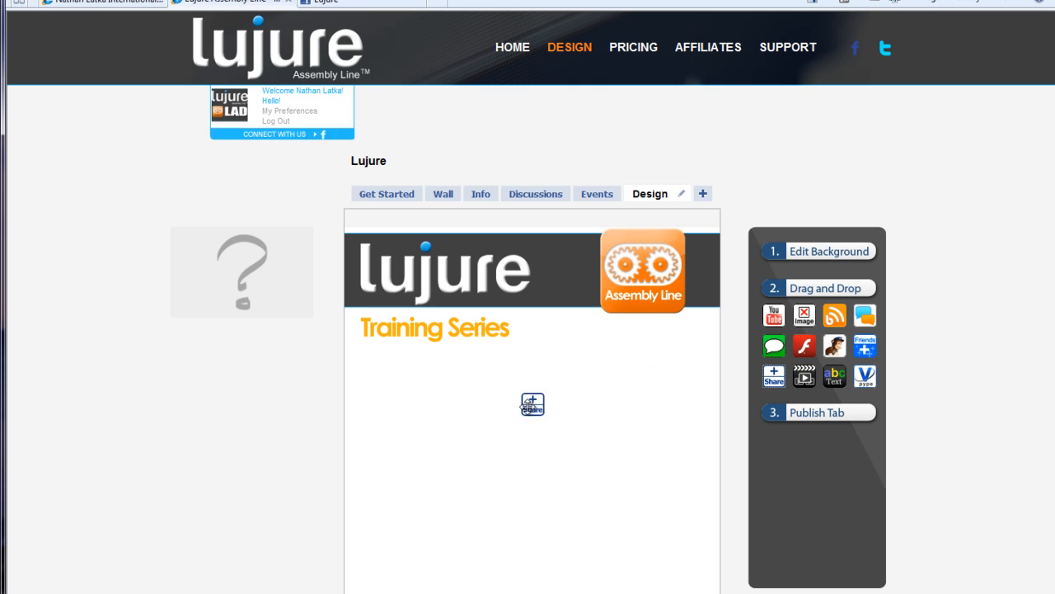
Fill the Share widget with title Share Button Title, the 'This is what' description and an http facebook.com address
click(533, 404)
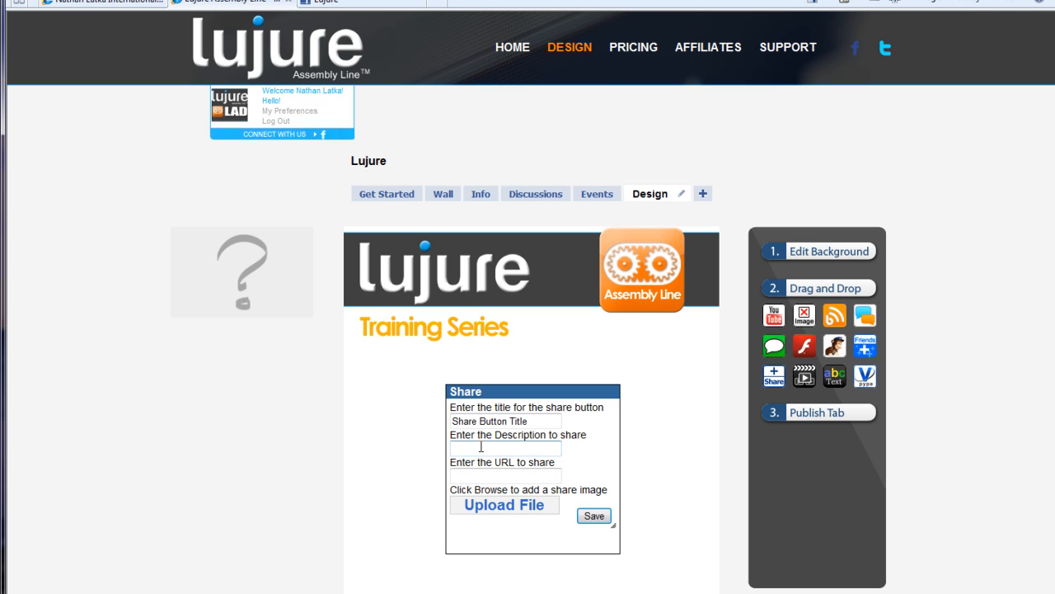
text(This is what)
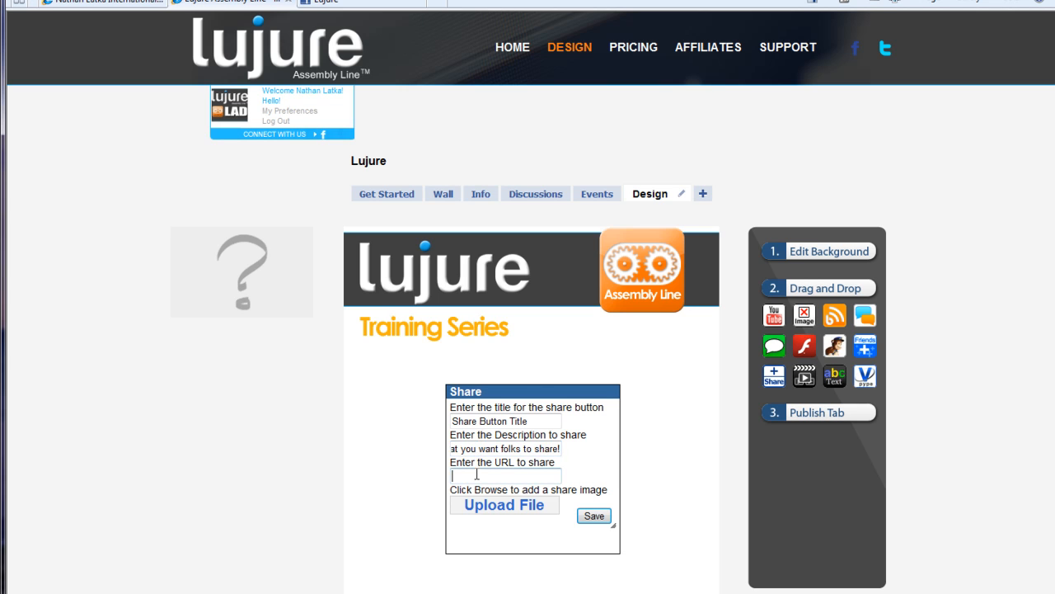
text(http:/)
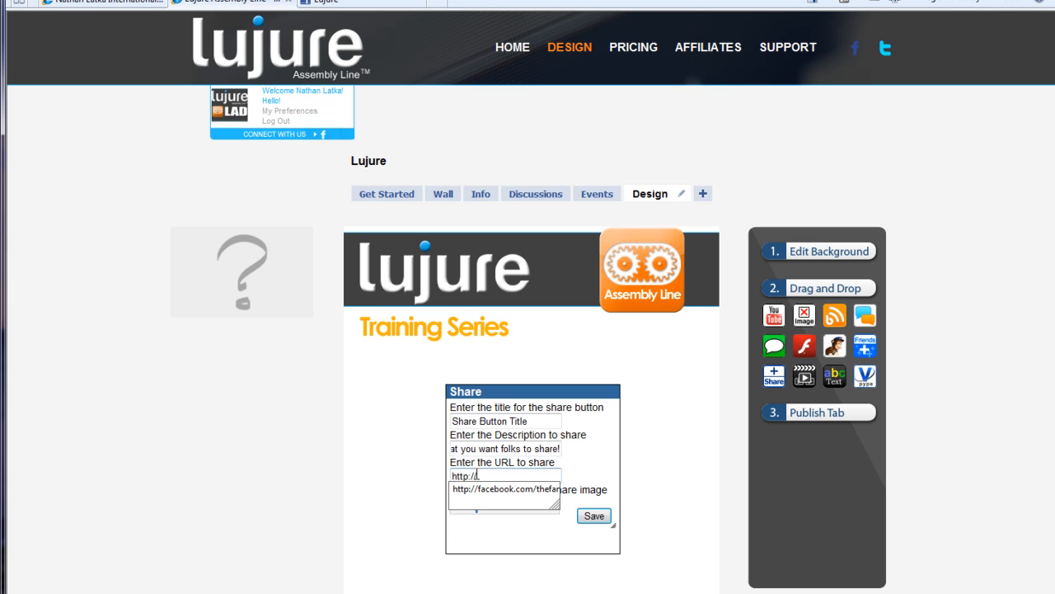
triple_click(504, 488)
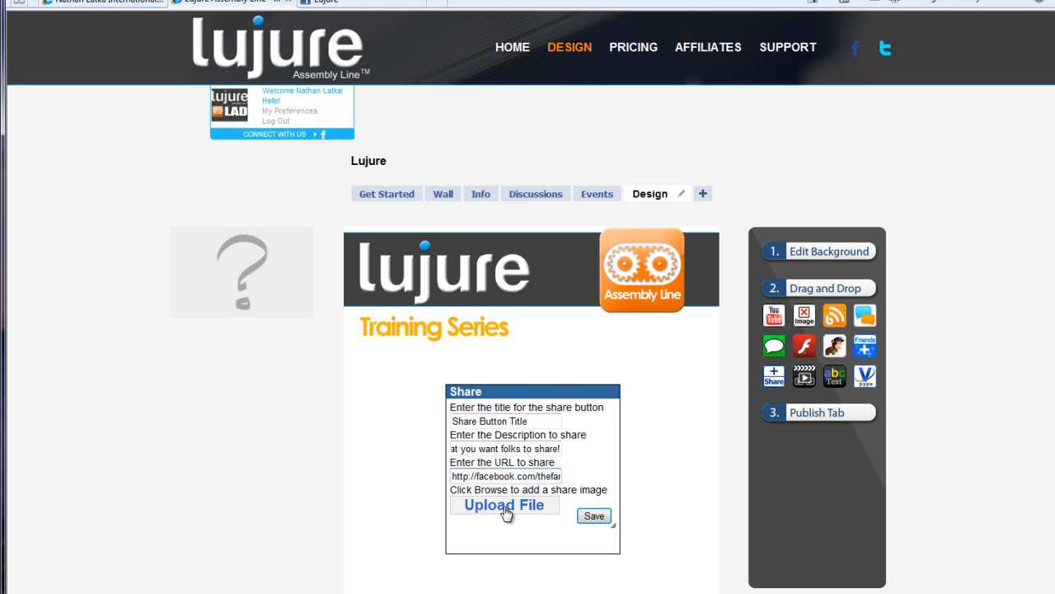
Upload the SHARE image and save the widget settings, getting the Success message
click(505, 504)
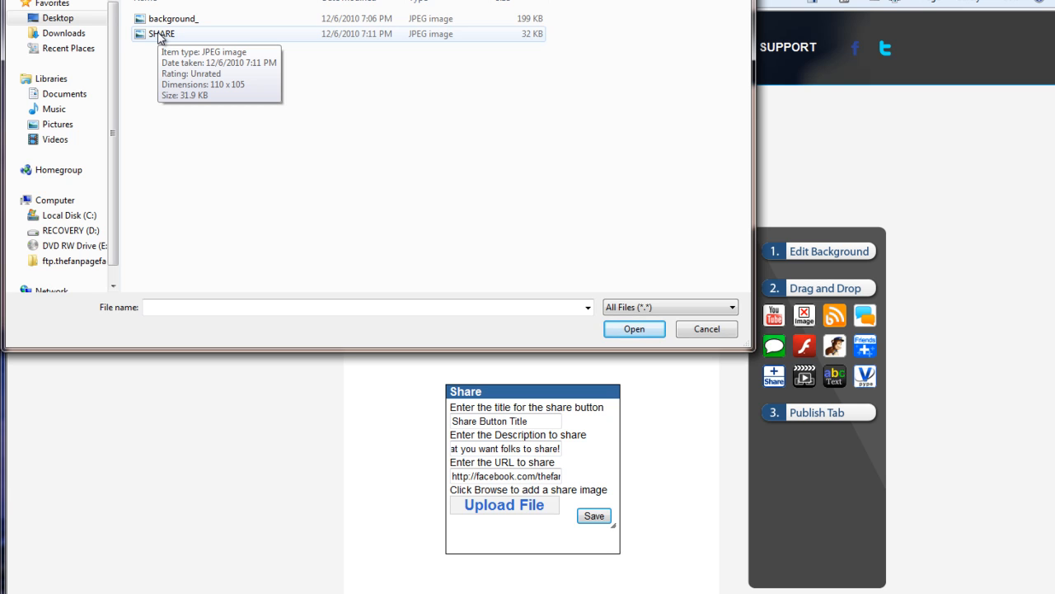
click(594, 514)
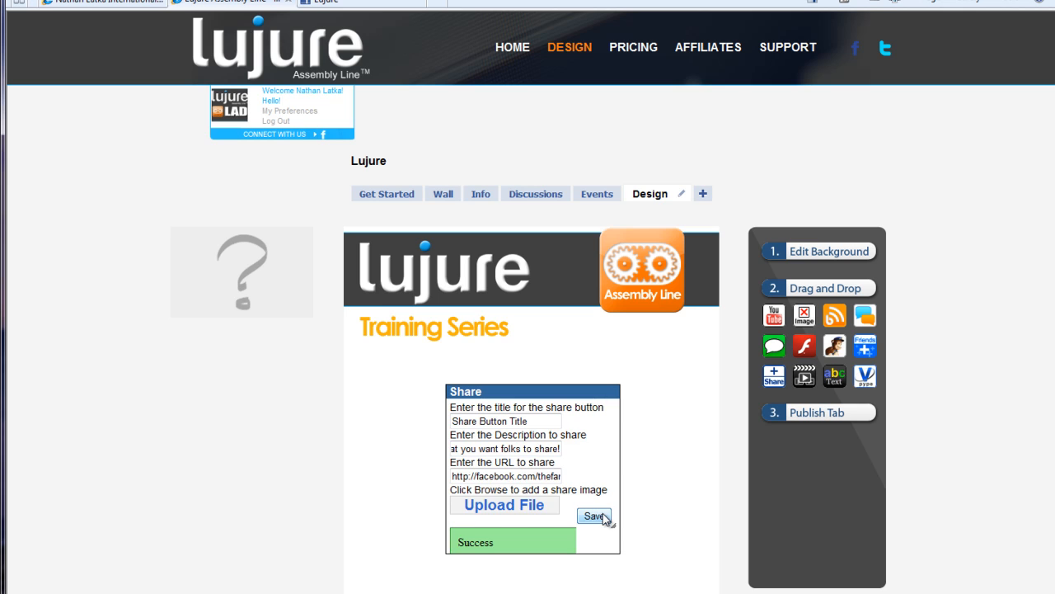
Place the Share button on the dark header beside the logo and publish the tab
click(594, 516)
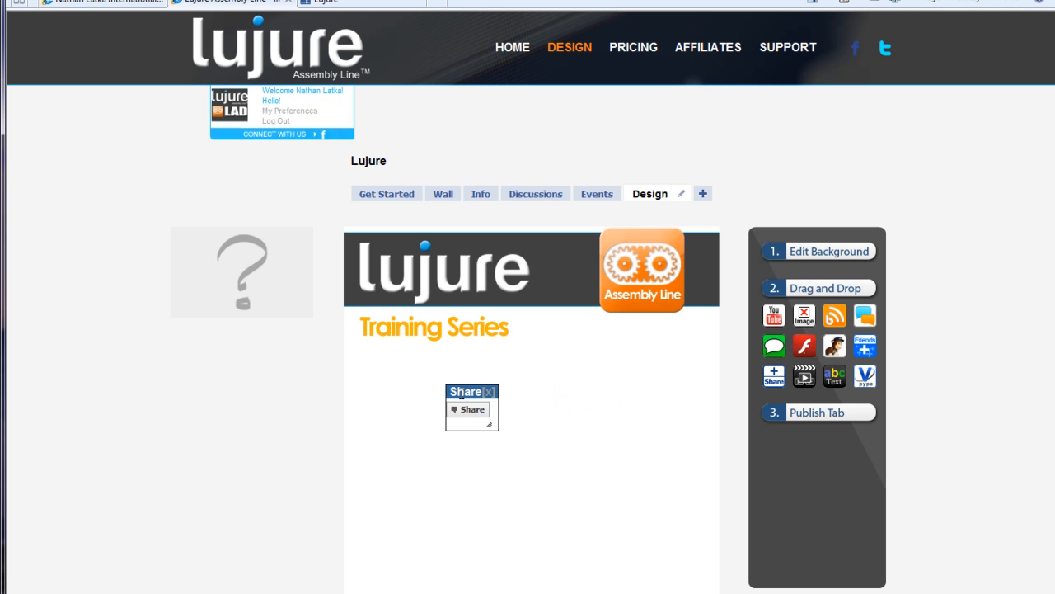
drag(472, 409, 574, 290)
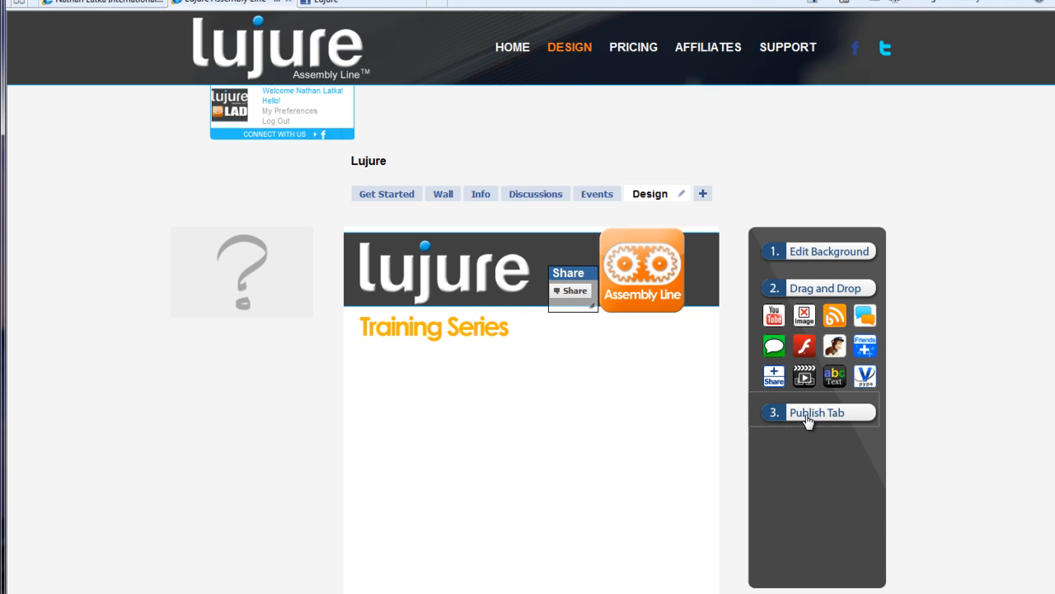
click(814, 412)
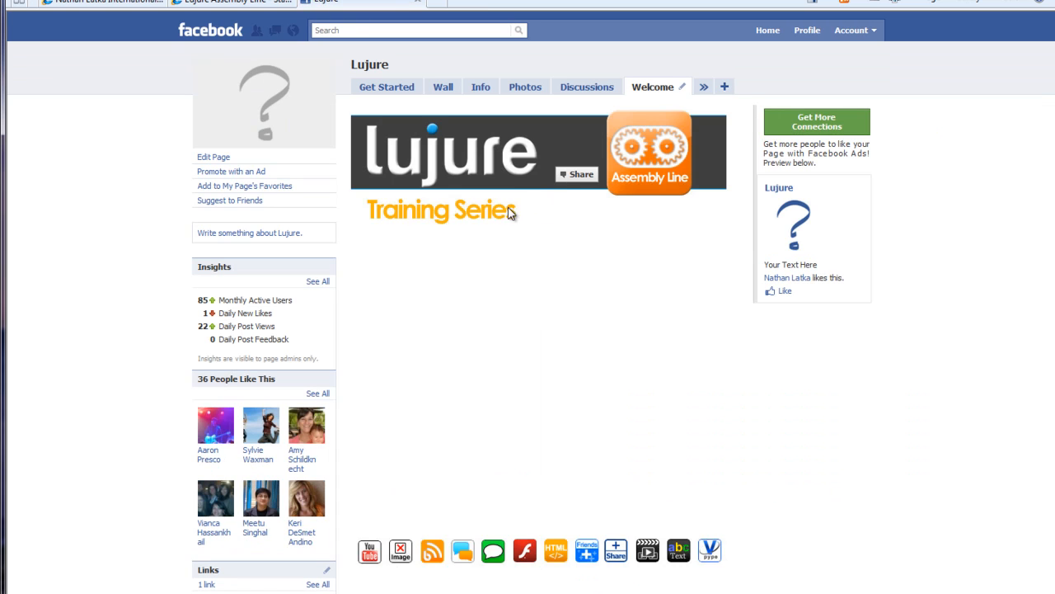
mouse_move(577, 175)
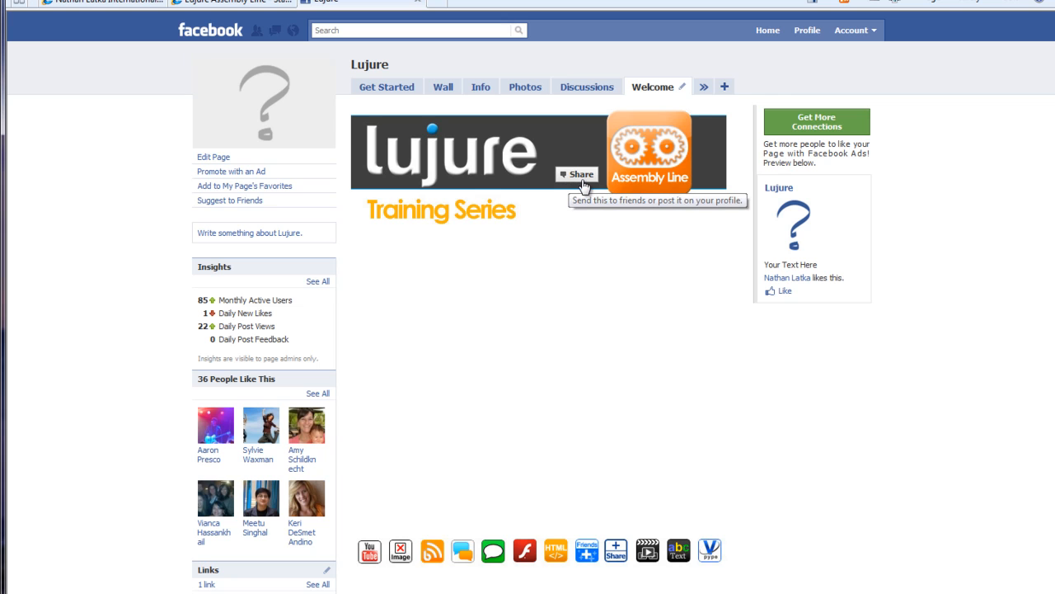
Test the Share button on the live Welcome tab, then cancel the Post to Profile dialog
click(577, 175)
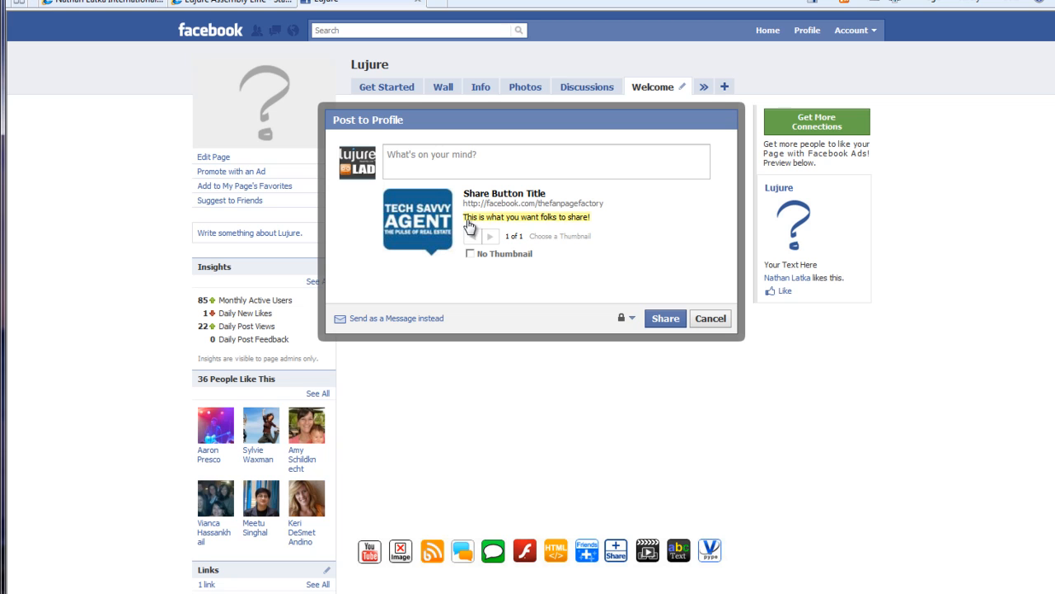
mouse_move(590, 225)
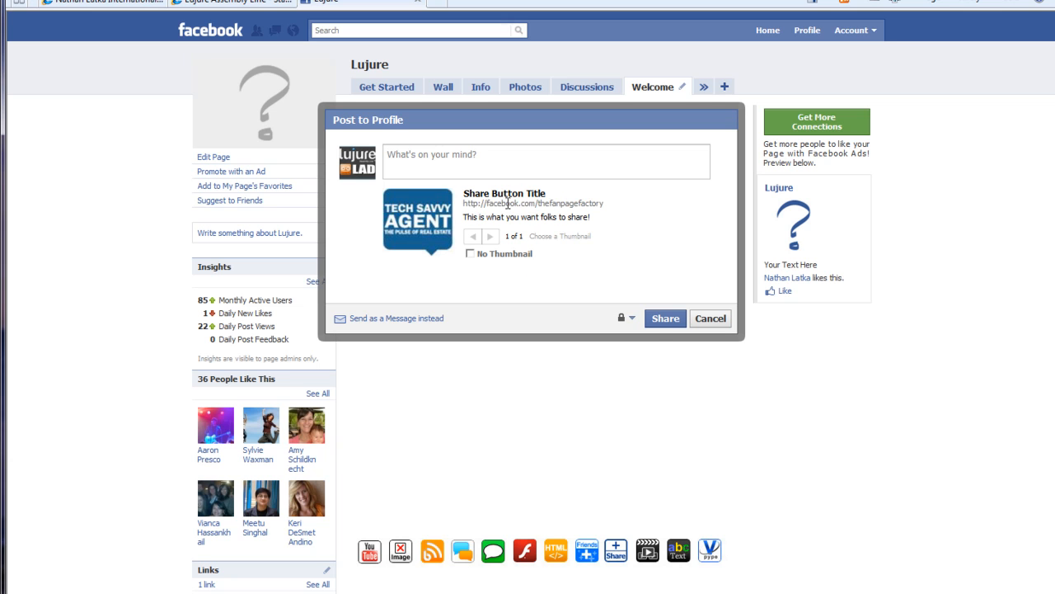
click(709, 318)
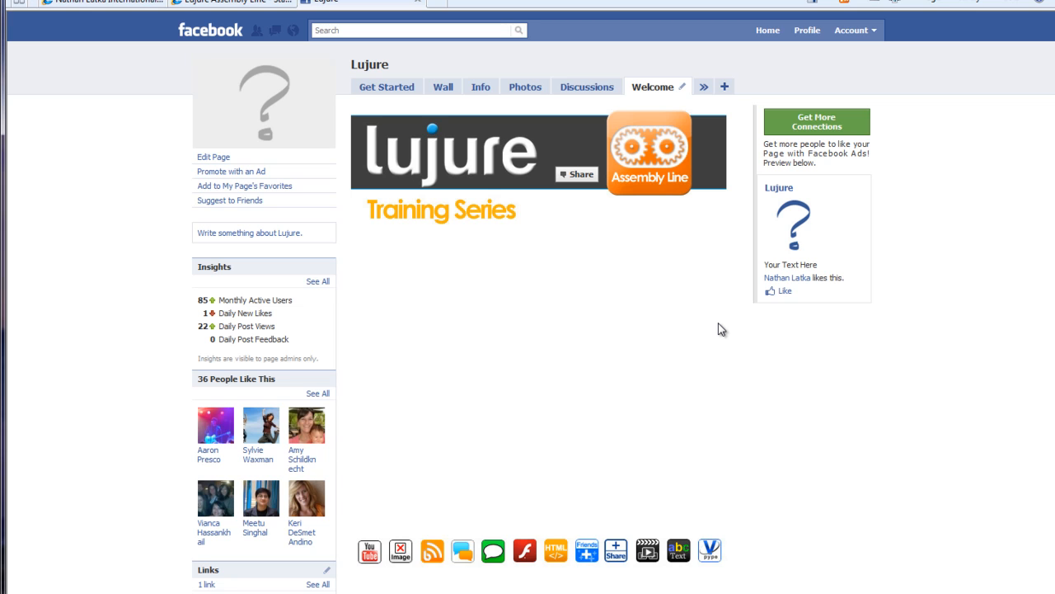